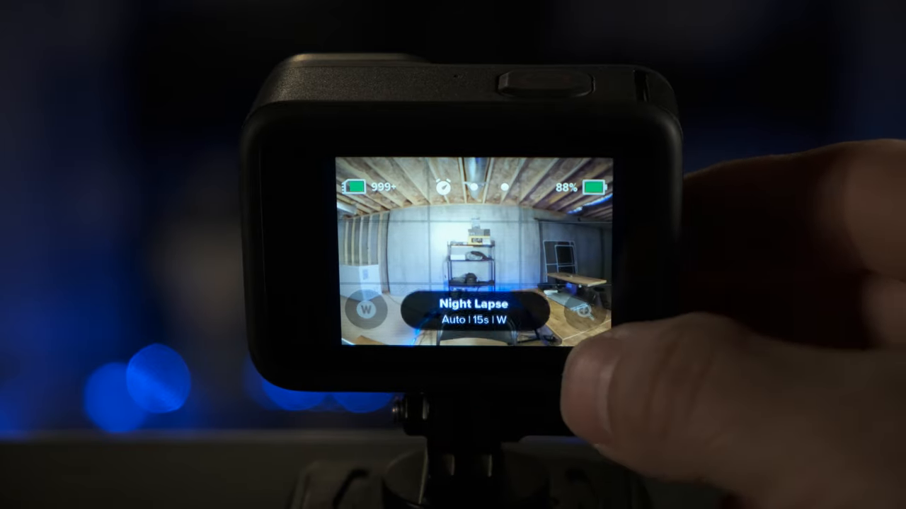
Enter the Night Lapse preset's settings from the home screen.
click(474, 311)
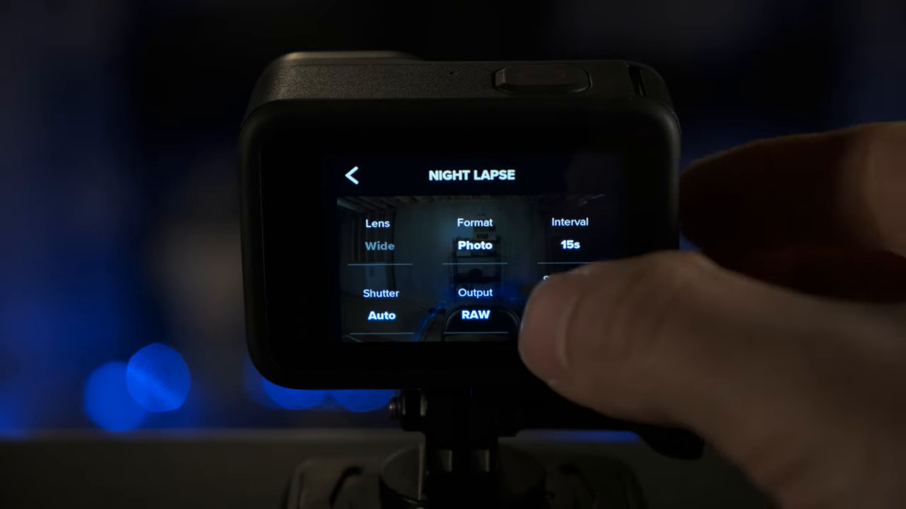
Scroll down from the Photo/RAW output settings to reach the Protune section.
scroll(down, 3)
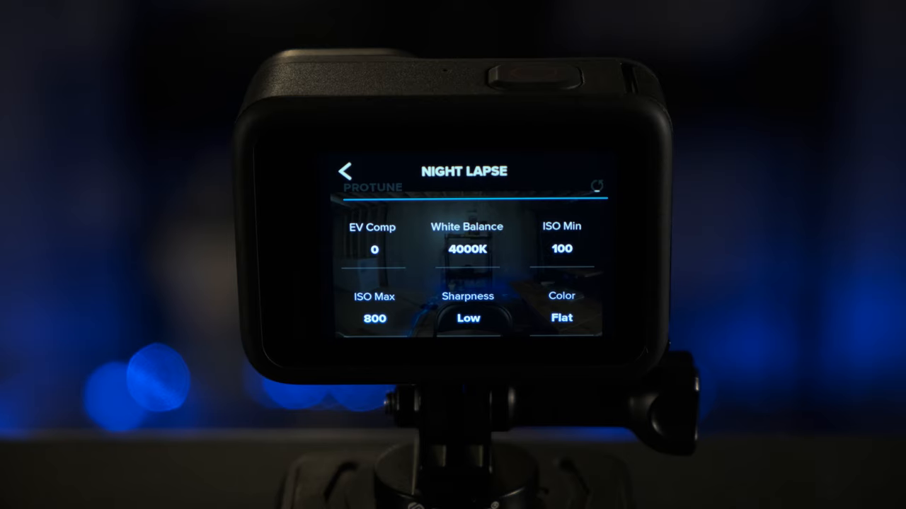
Leave Protune (4000K, ISO 100–800, Flat) and return to the live preview.
click(467, 249)
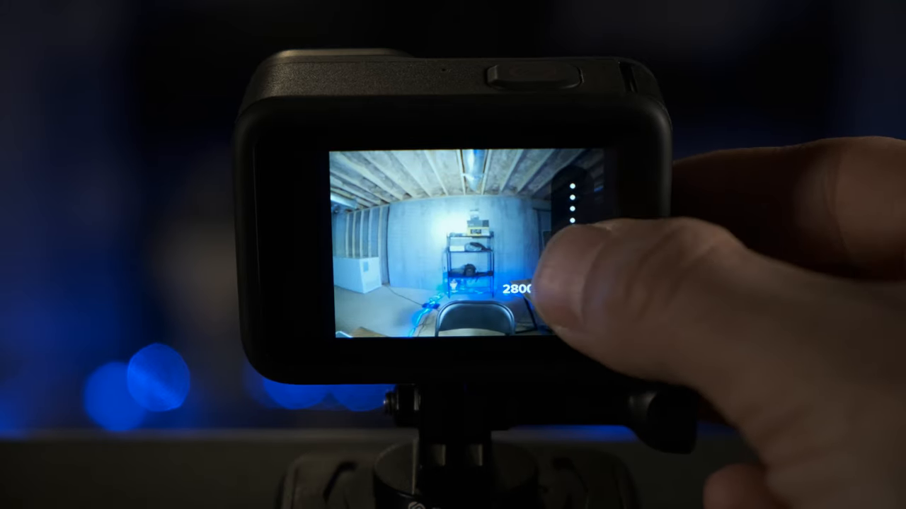
drag(569, 293, 573, 266)
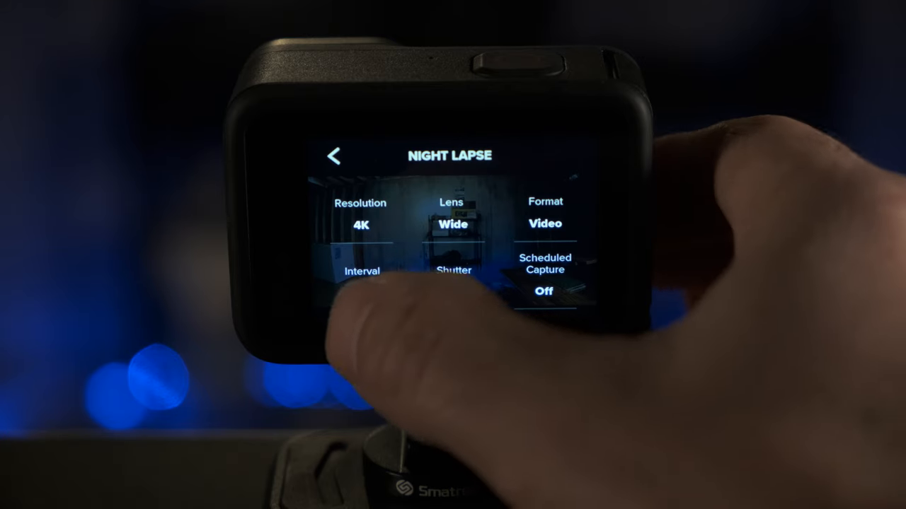
Confirm No Limit duration and bring up the Timer choices to remove the 3s countdown.
click(361, 271)
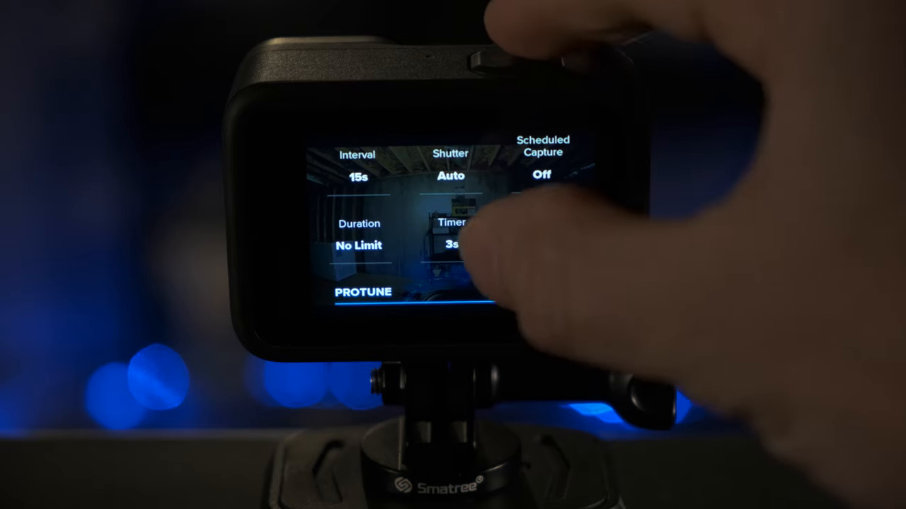
click(450, 234)
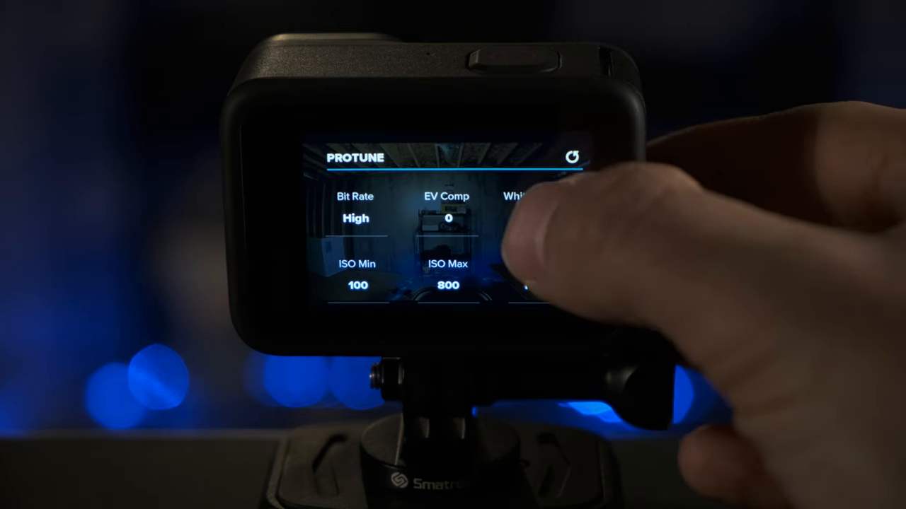
Bring up the White Balance choices to select 4000K.
click(509, 276)
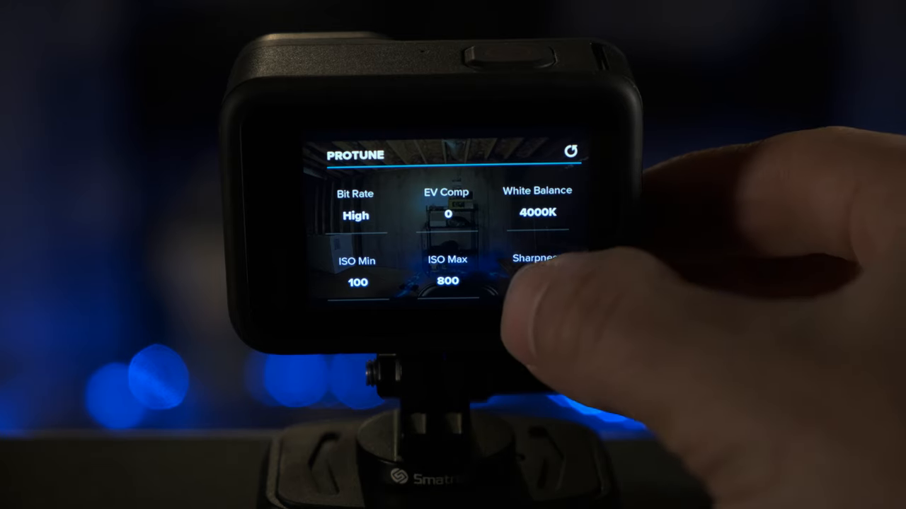
Bring up the Sharpness choices for Medium, then reach the Shortcuts list.
click(539, 262)
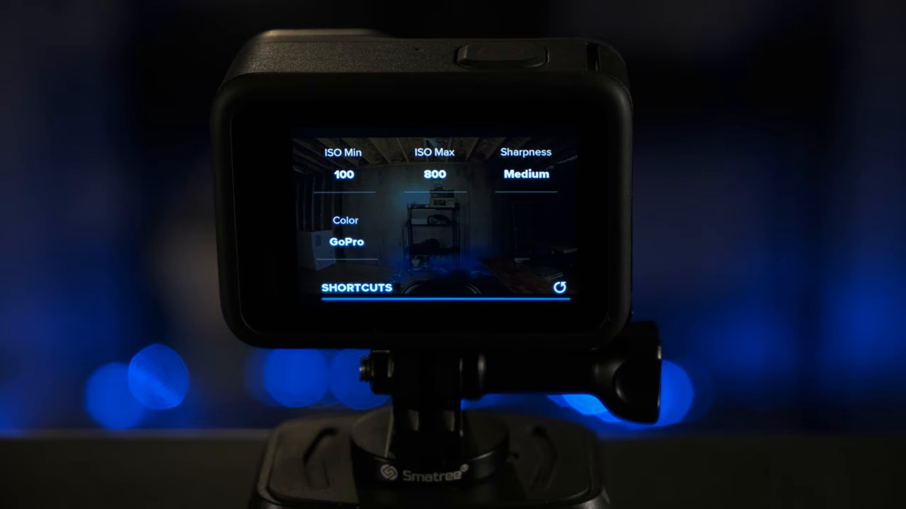
scroll(down, 3)
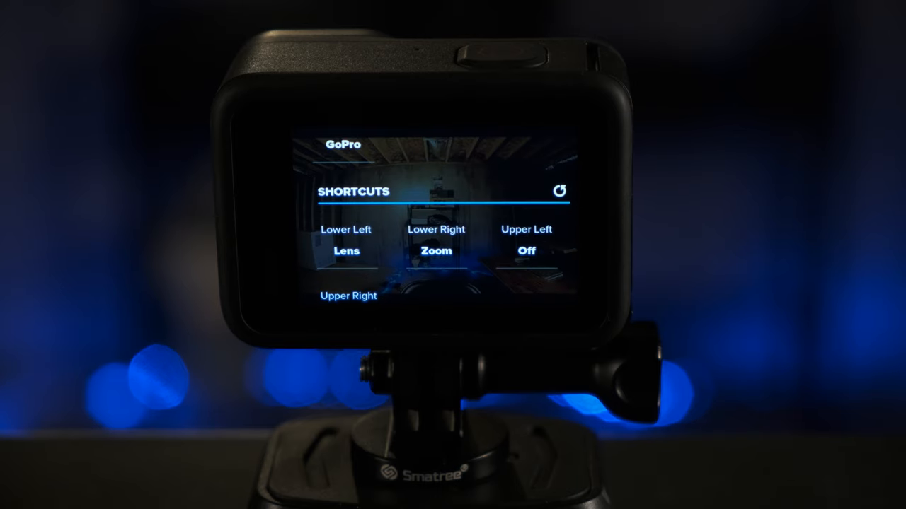